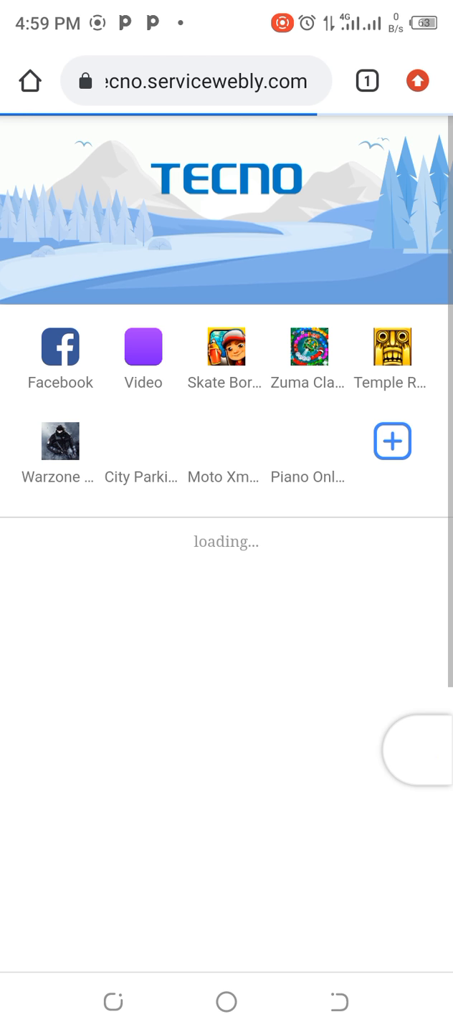
left_click(207, 80)
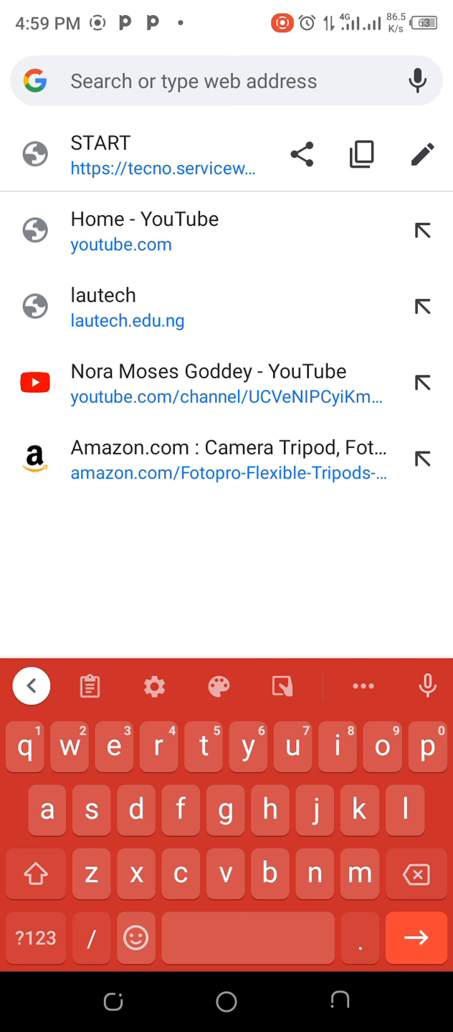
type("www.youtube.com")
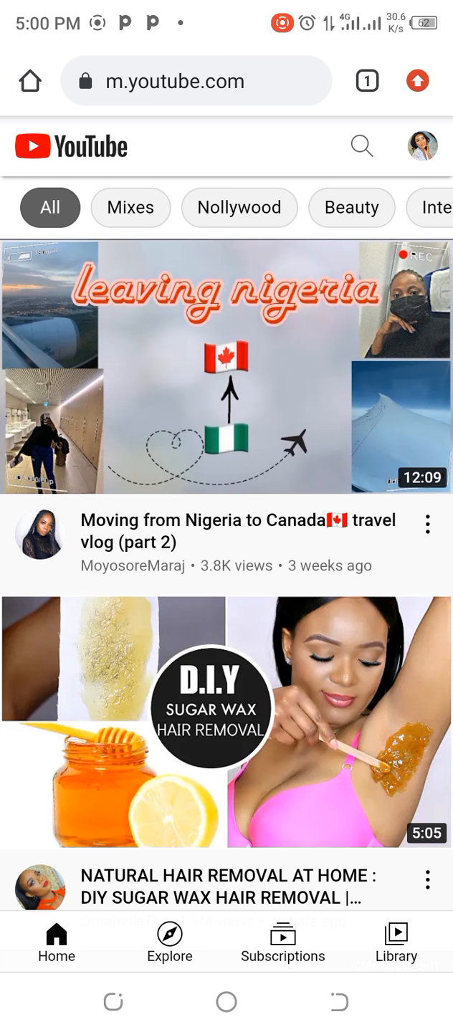
- Scroll the YouTube home feed and bring up Chrome's three-dot menu
scroll("down", 3)
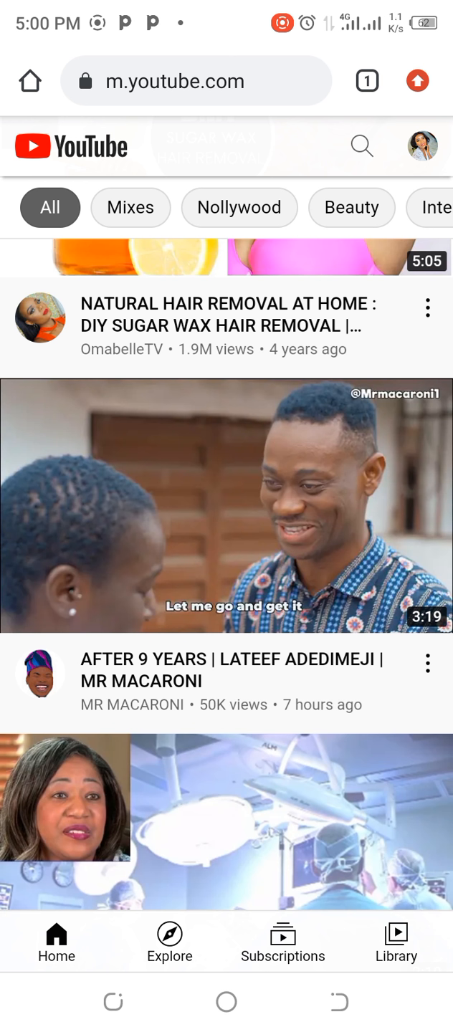
left_click(414, 81)
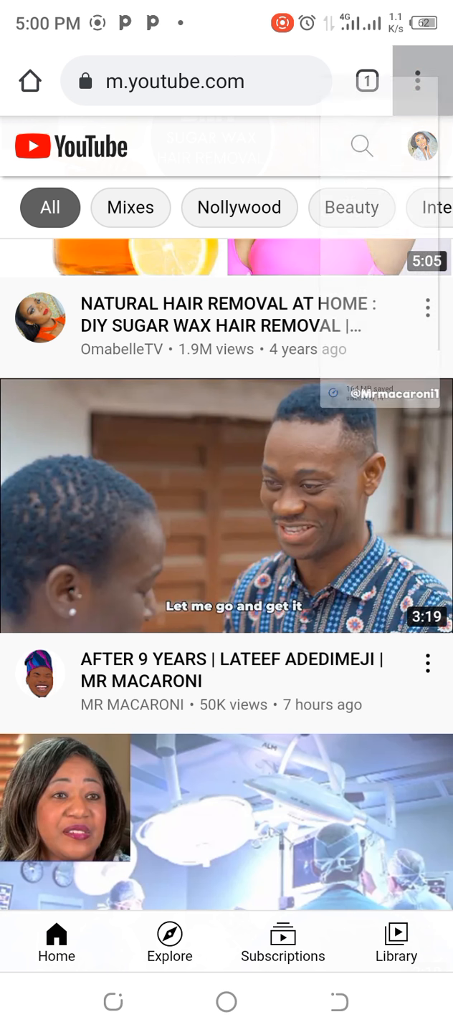
left_click(415, 81)
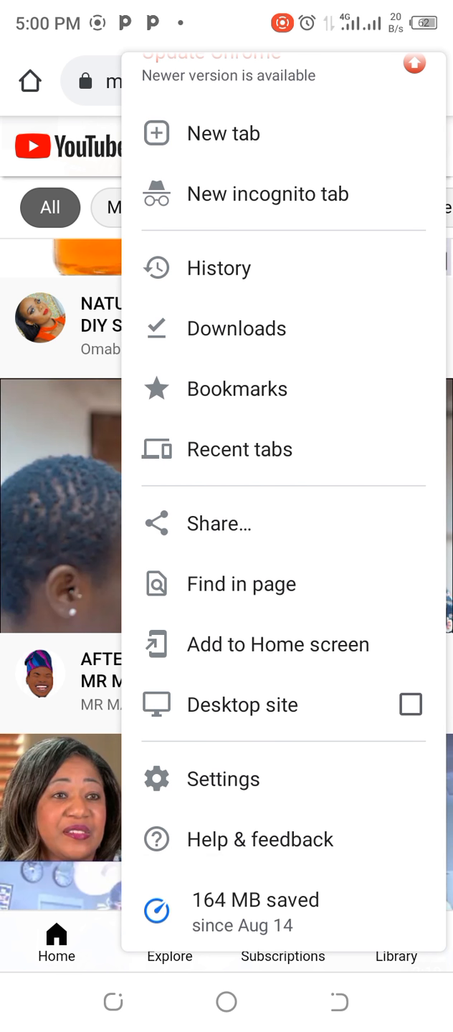
- Switch Chrome to the Desktop site version of YouTube
left_click(410, 704)
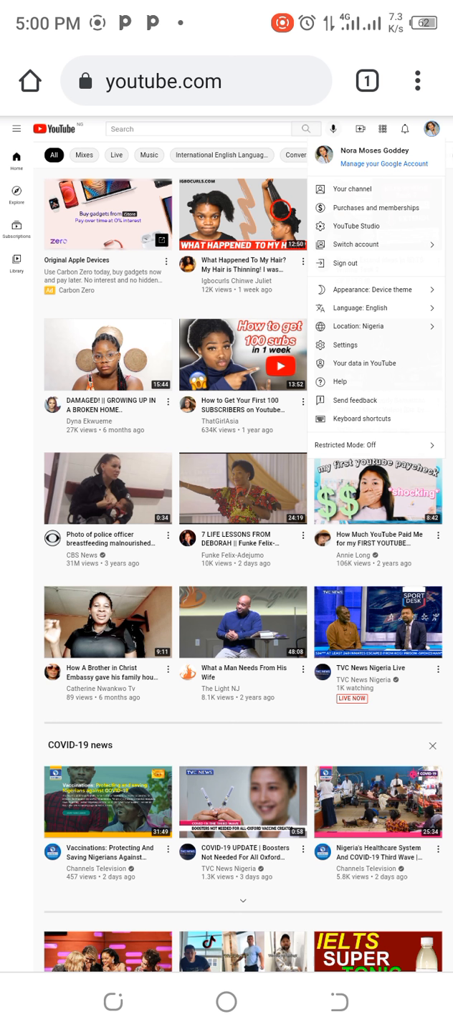
- Open YouTube Studio and scroll through its analytics, videos and recent comments
left_click(356, 225)
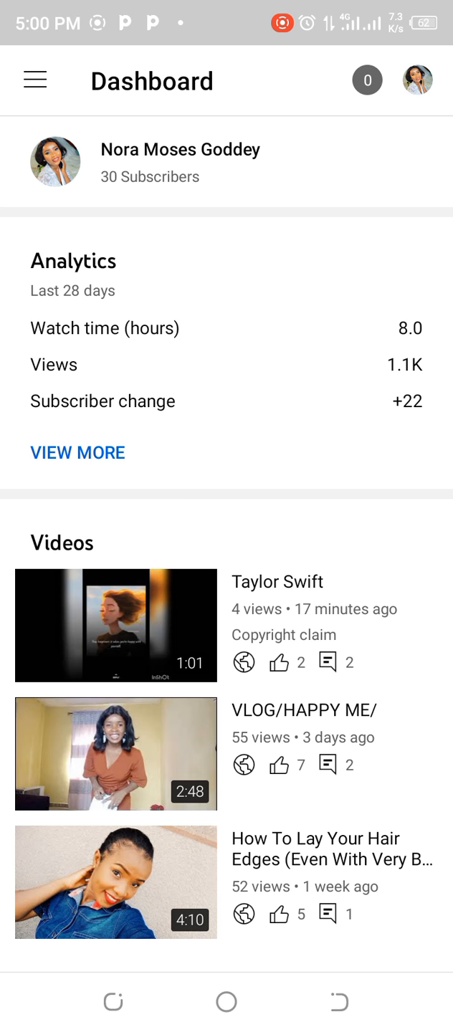
scroll("down", 3)
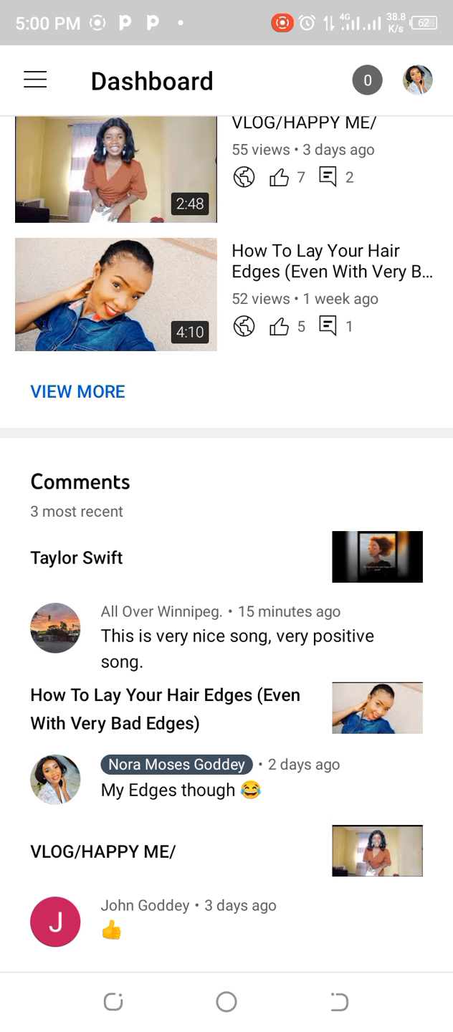
scroll("down", 3)
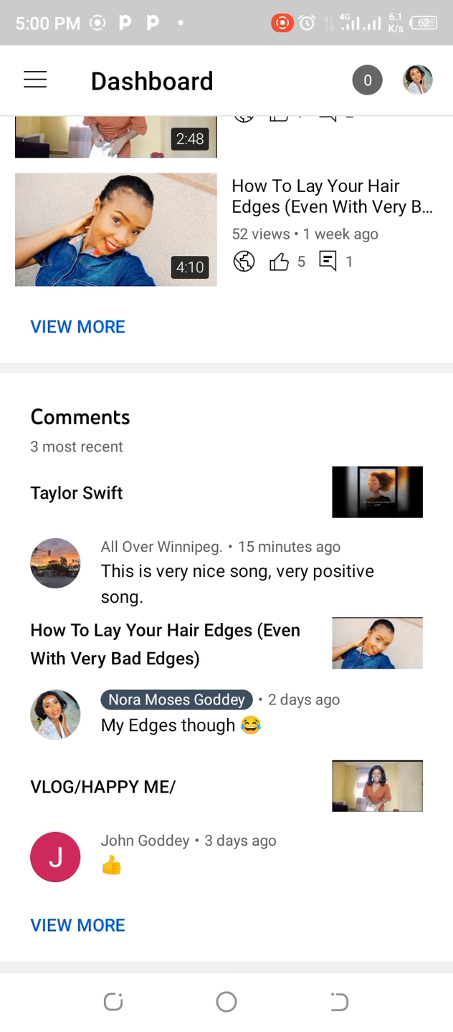
scroll("down", 3)
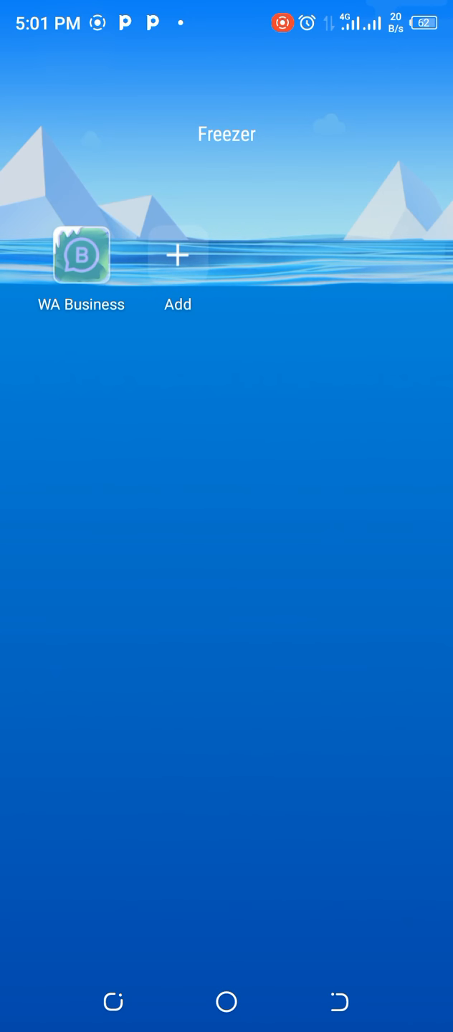
- Add YT Studio as the app to freeze in Freezer and confirm with OK
left_click(176, 256)
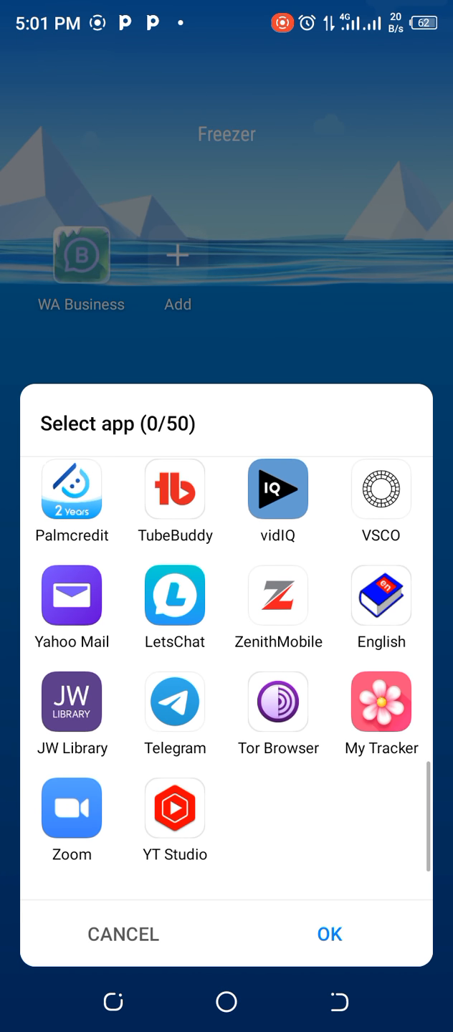
left_click(174, 809)
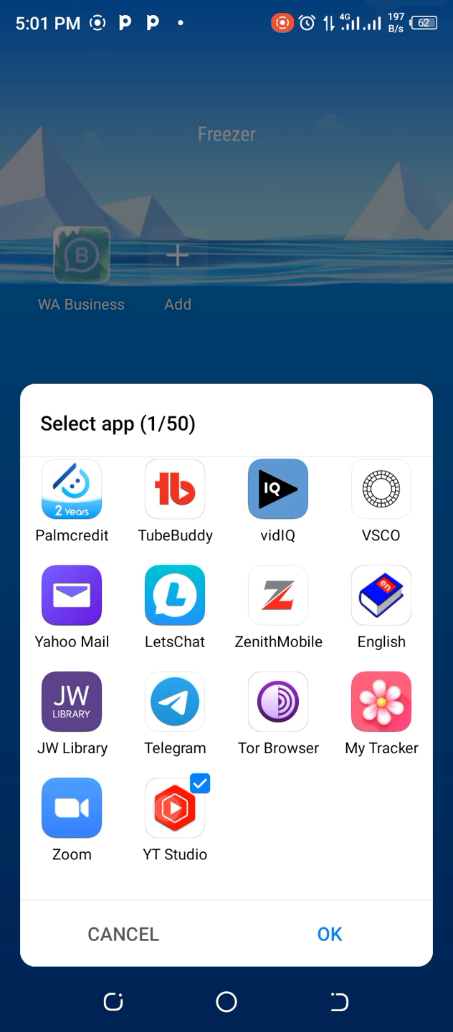
left_click(330, 934)
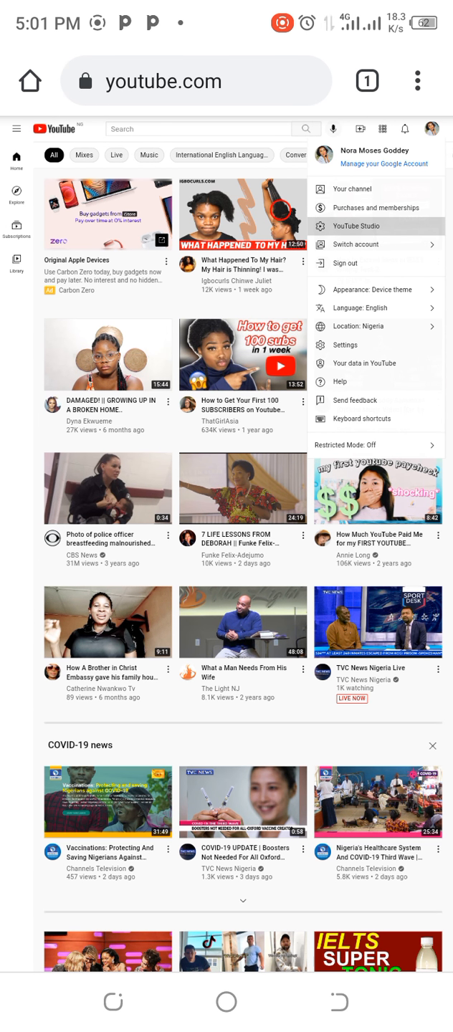
- Open YouTube Studio from the profile menu to load studio.youtube.com
left_click(359, 226)
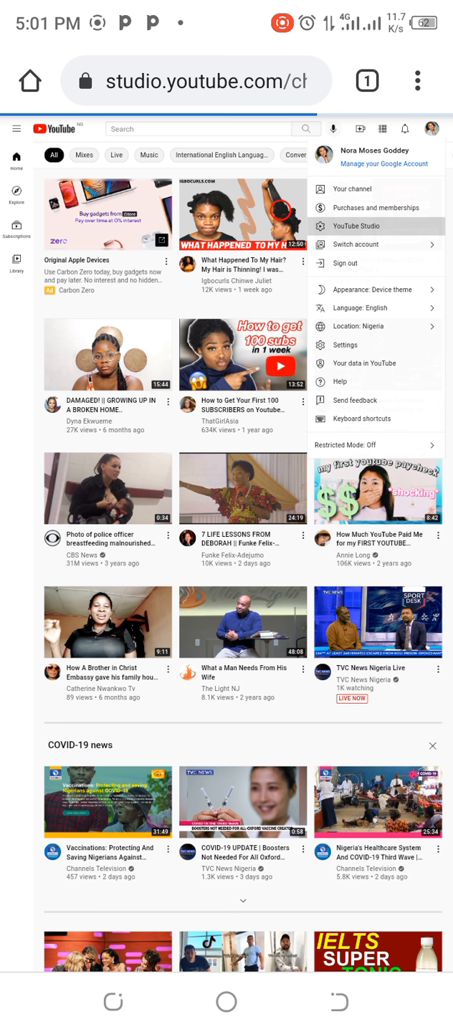
left_click(362, 226)
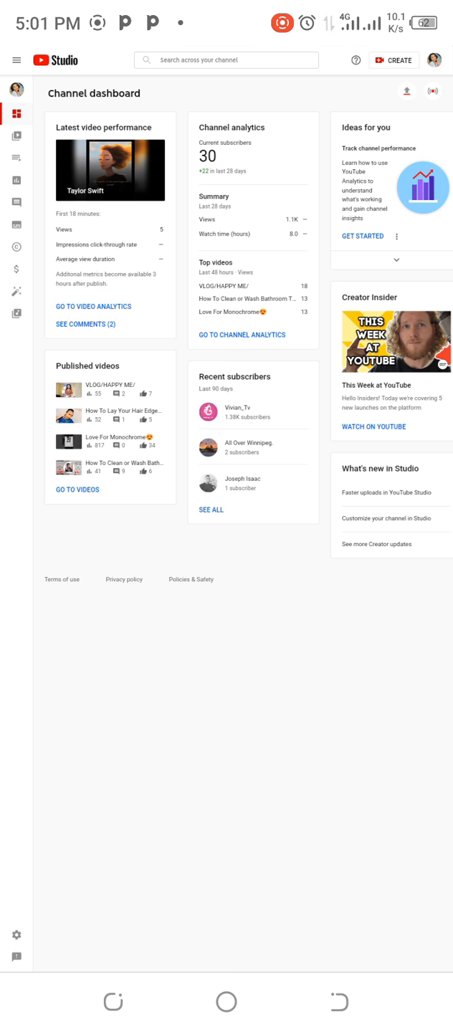
- Show the Channel content uploads list from the Content sidebar item
left_click(17, 136)
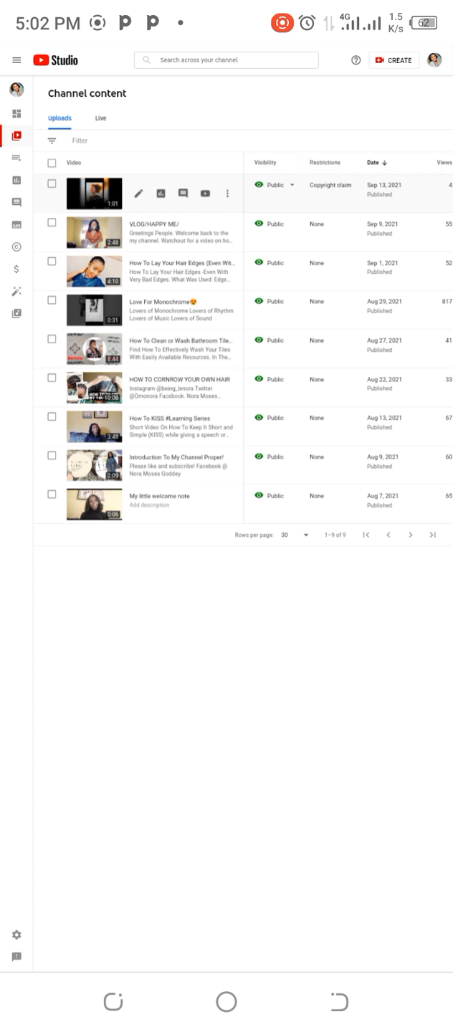
- View the Taylor Swift video's copyright claim summary and its Select Action options
left_click(332, 185)
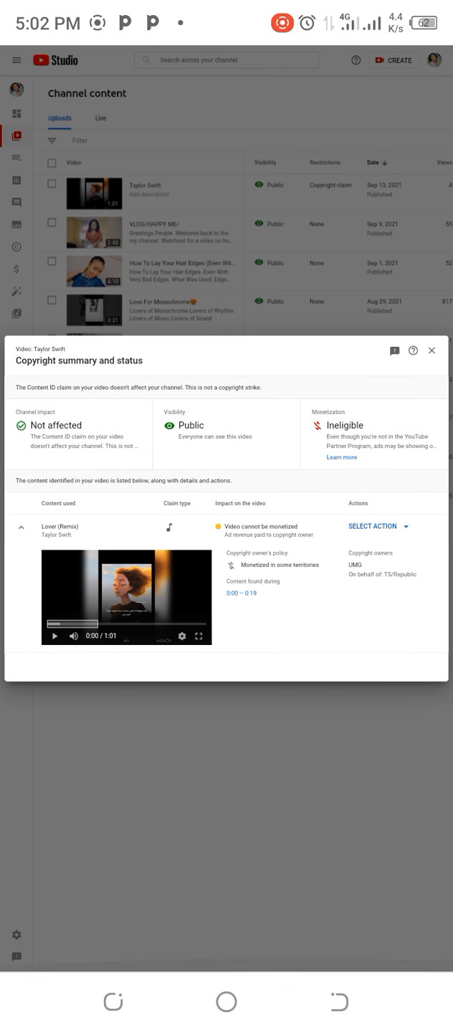
left_click(379, 526)
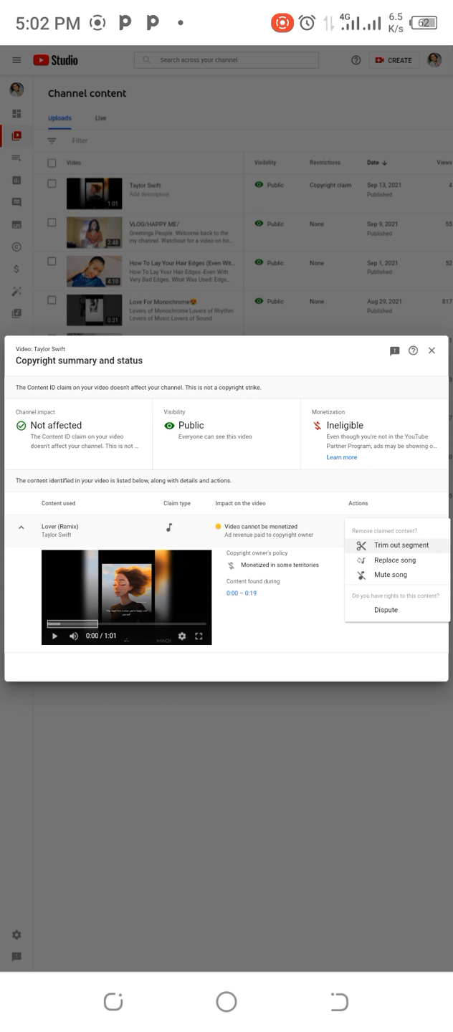